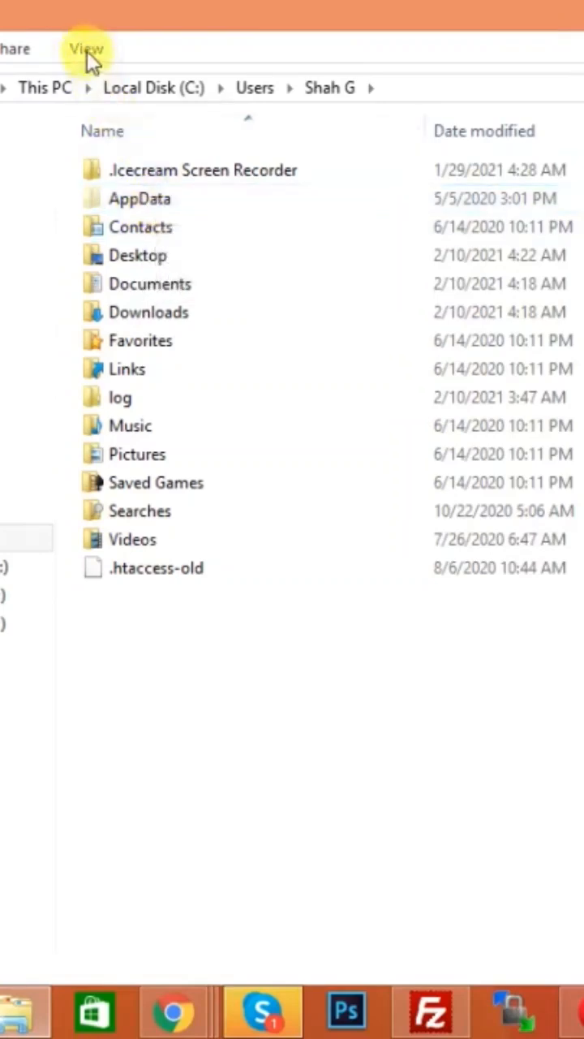
Toggle hidden items off and back on so AppData is visible in the listing.
click(88, 48)
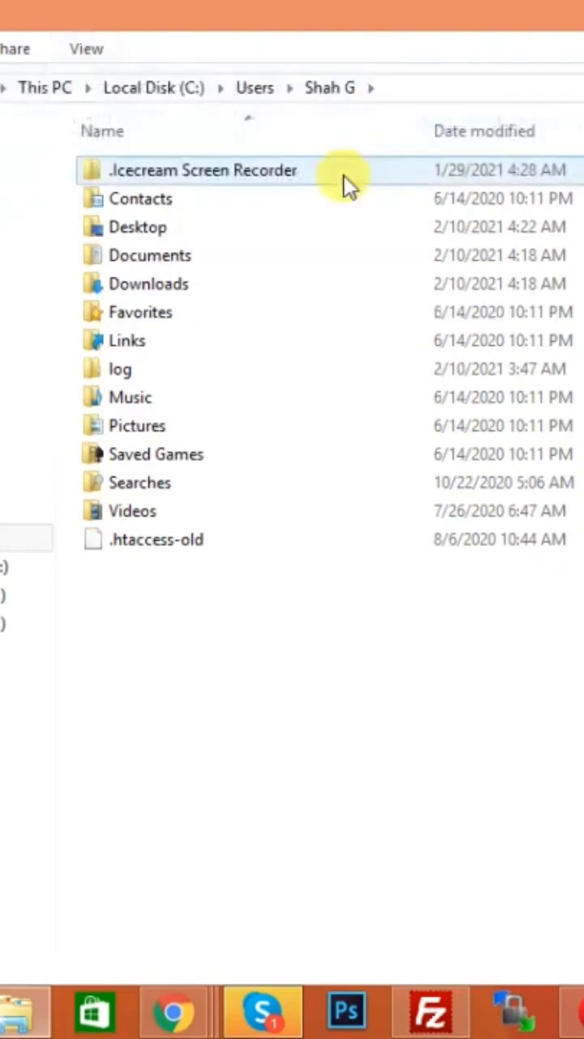
mouse_move(227, 198)
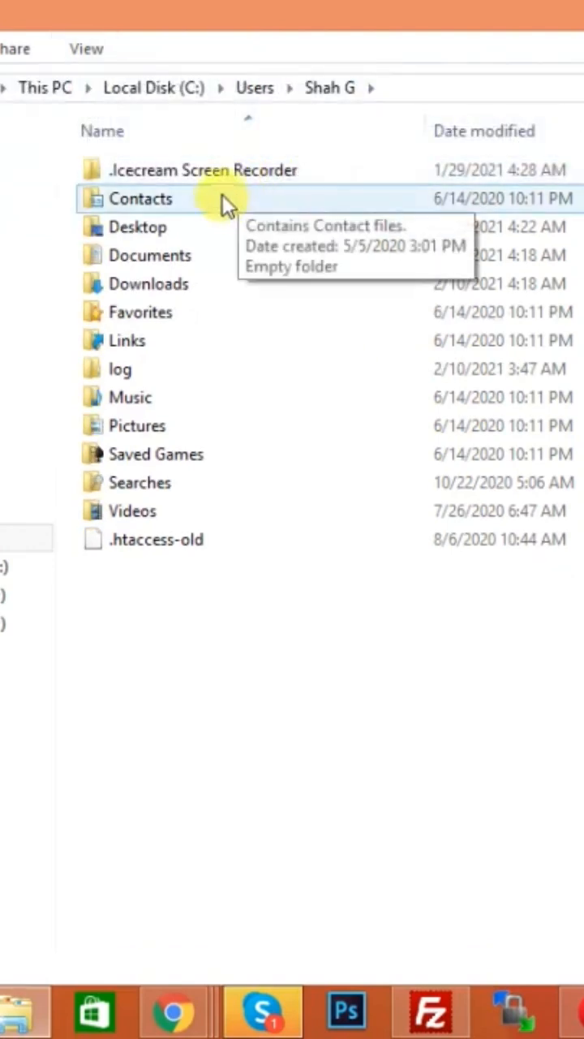
click(86, 49)
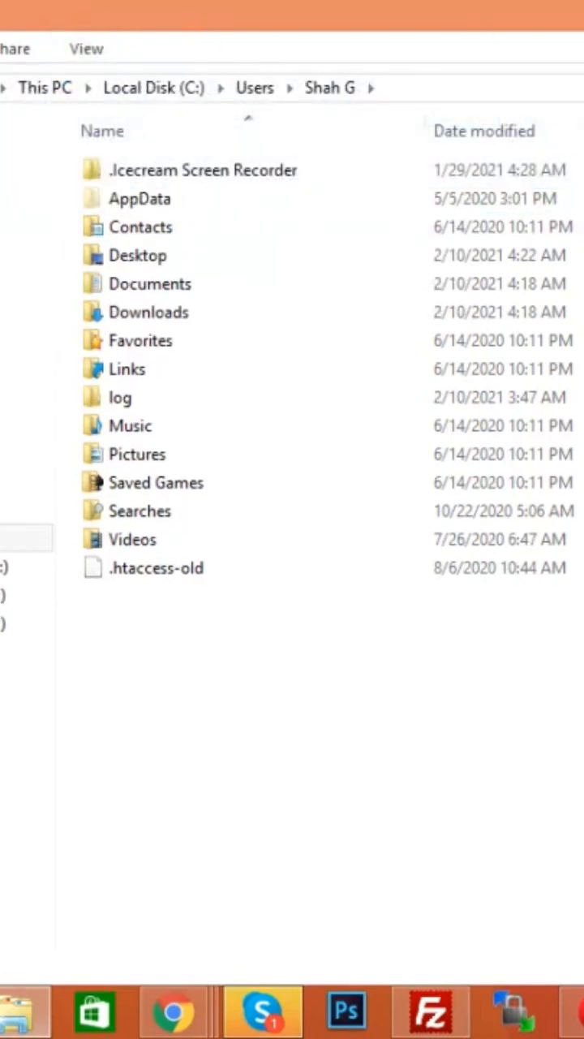
Navigate into AppData and then into its Local folder.
click(138, 198)
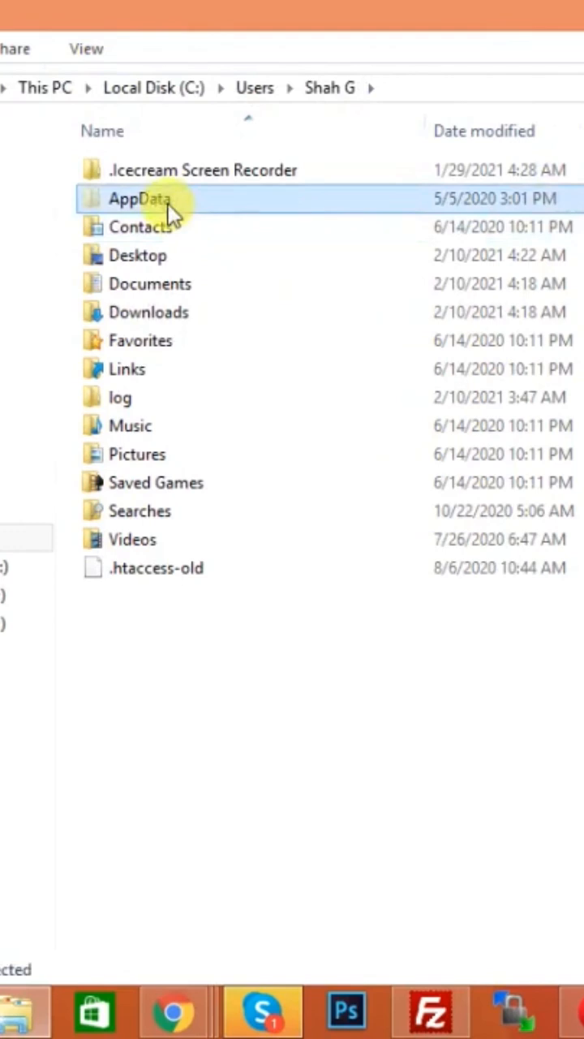
double_click(139, 198)
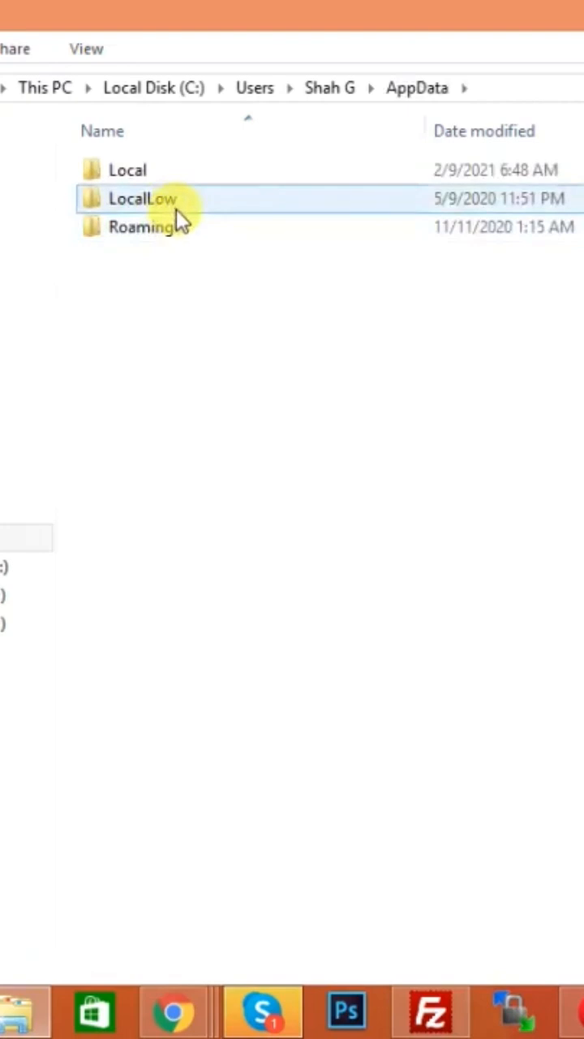
click(127, 168)
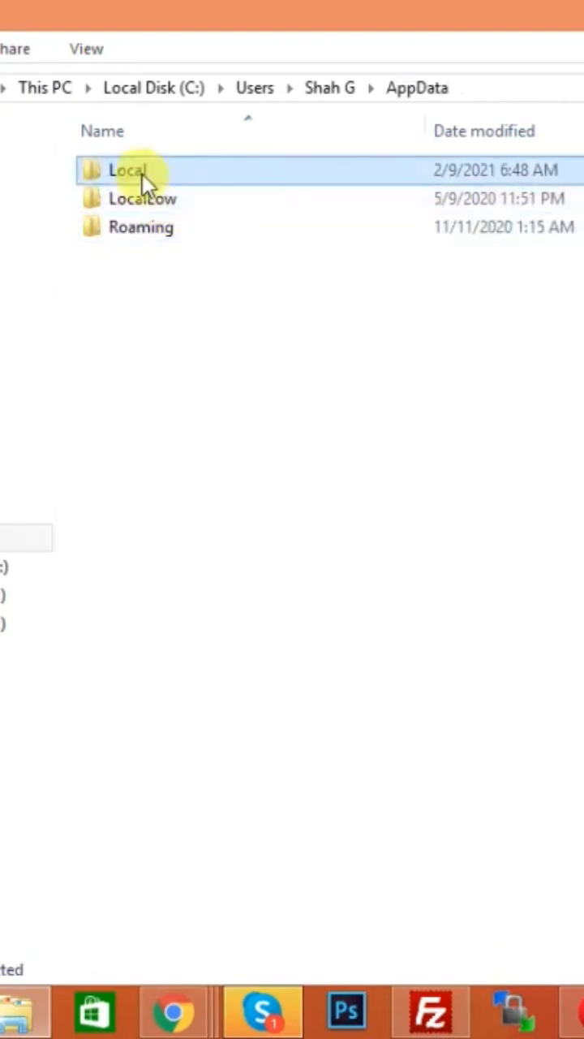
double_click(126, 170)
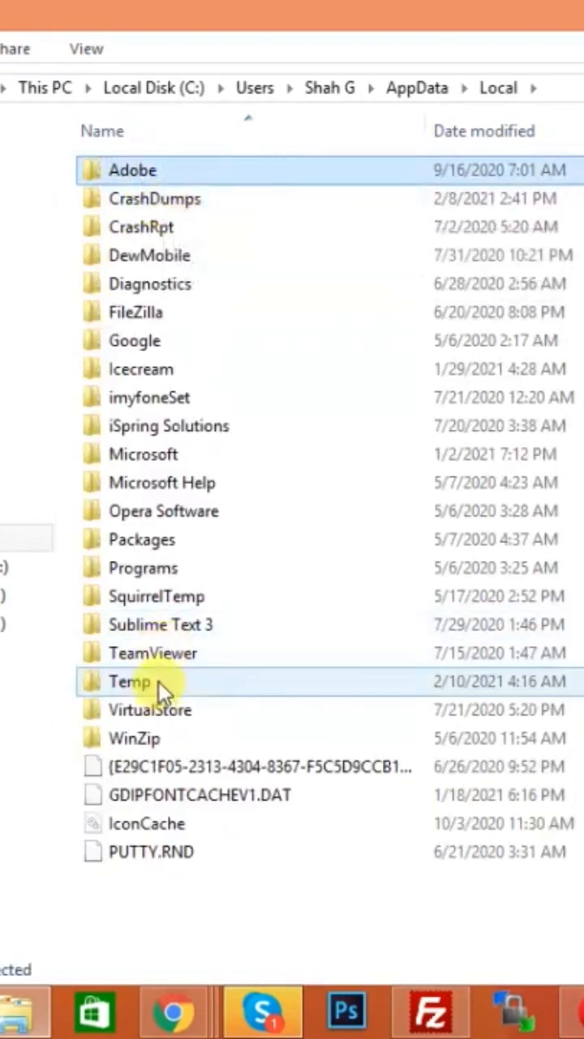
mouse_move(129, 682)
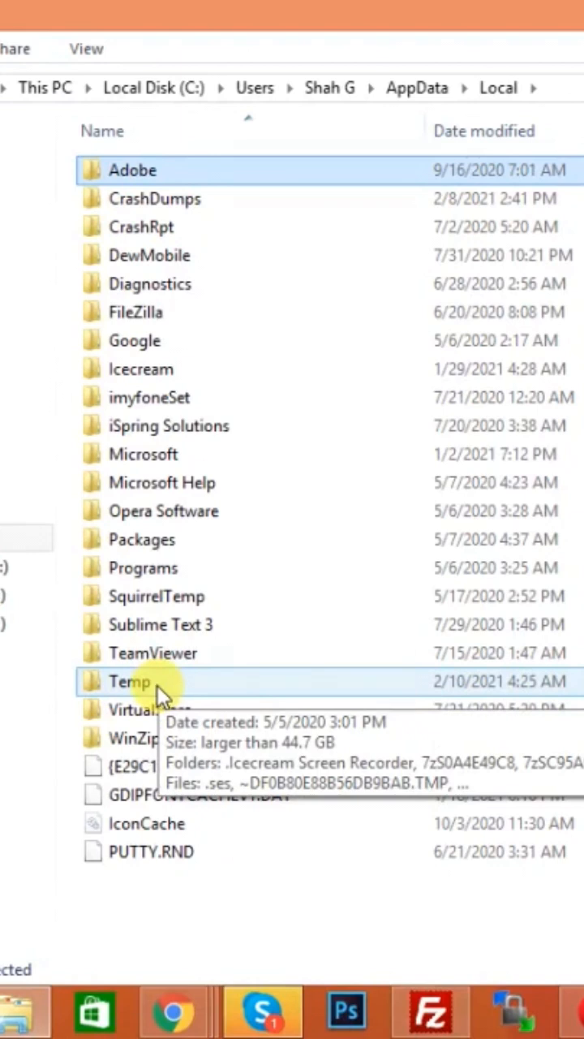
Enter the Temp folder and select the first Photoshop Temp files for deletion.
double_click(128, 682)
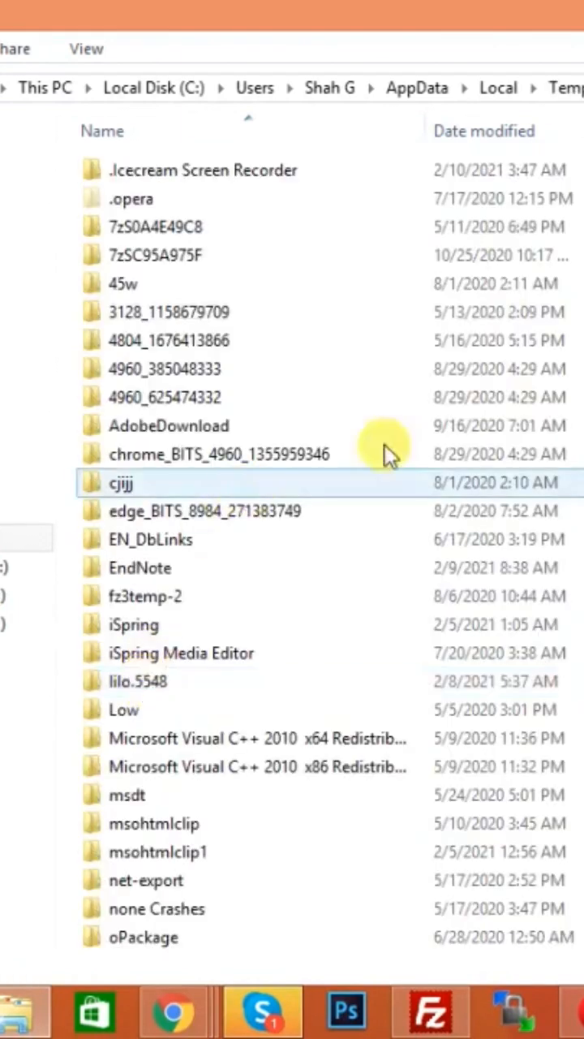
scroll(down, 3)
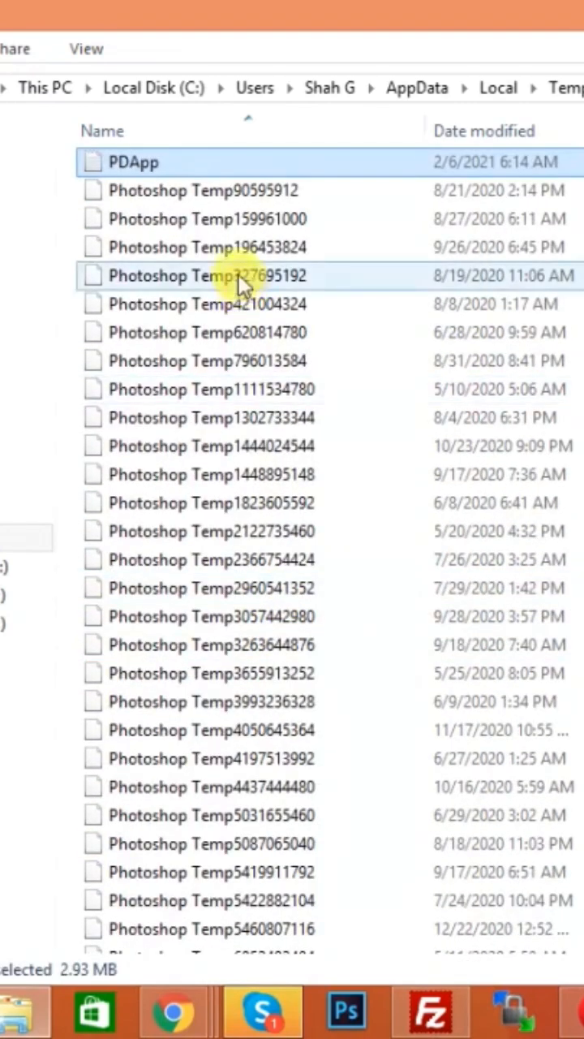
click(220, 190)
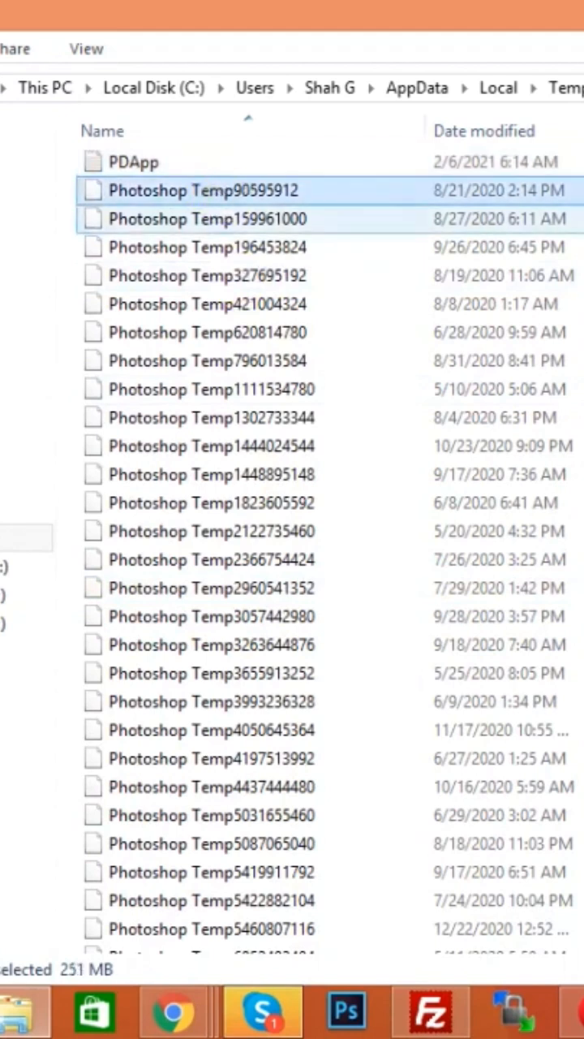
click(219, 190)
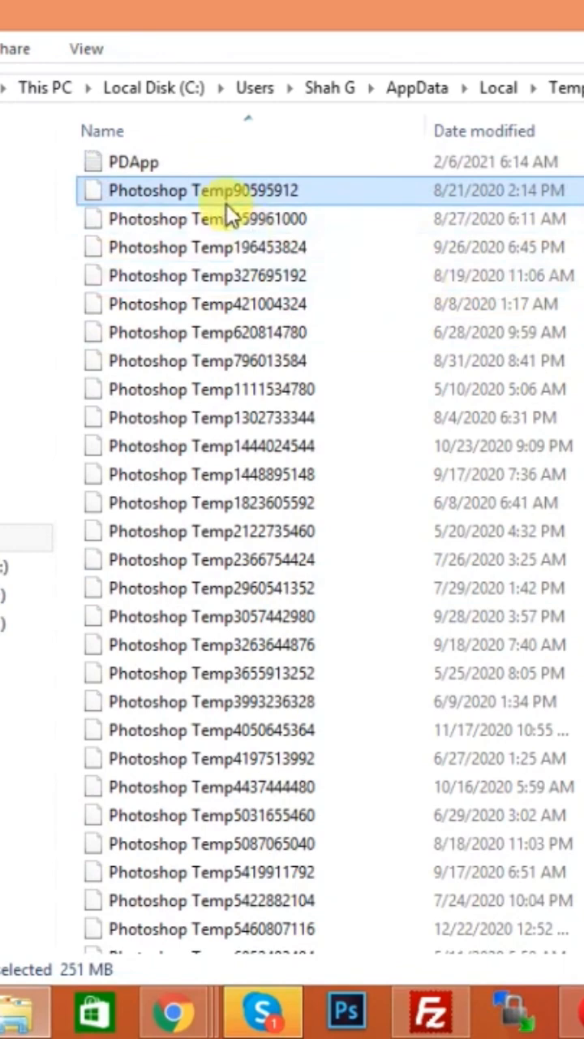